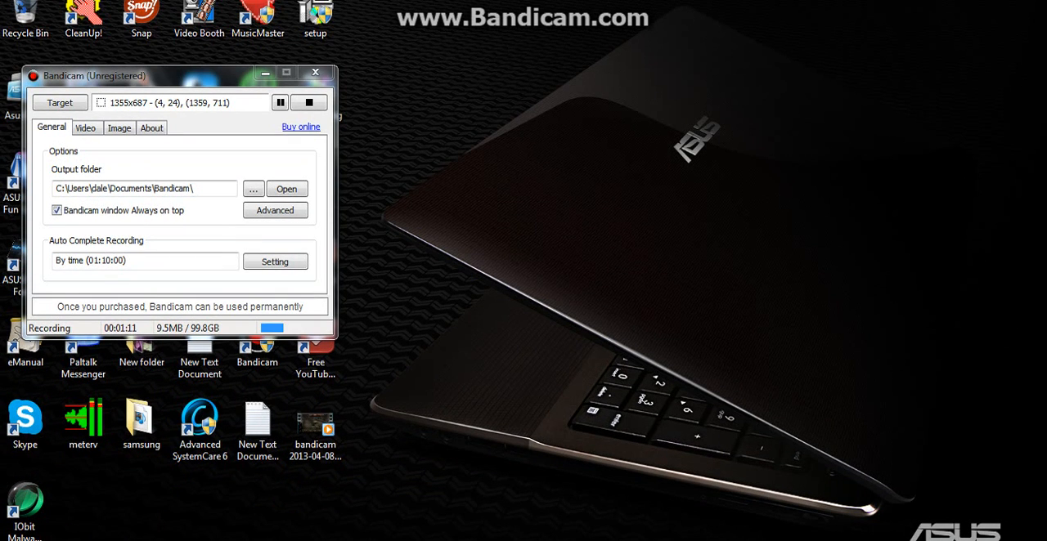
Move the Bandicam recording window slightly higher on the desktop
drag(98, 75, 810, 249)
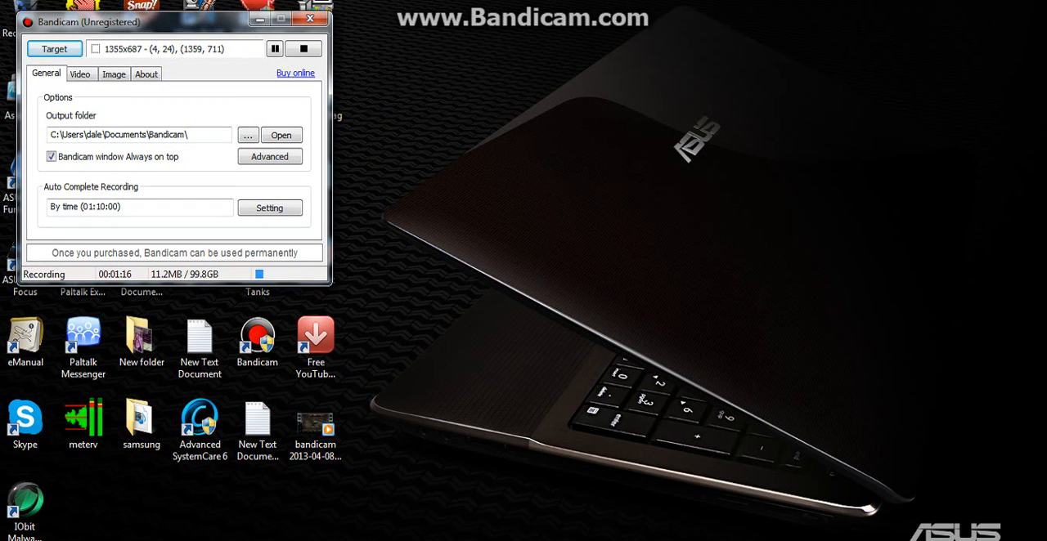
Launch World of Tanks from the Start menu's programs list
click(24, 536)
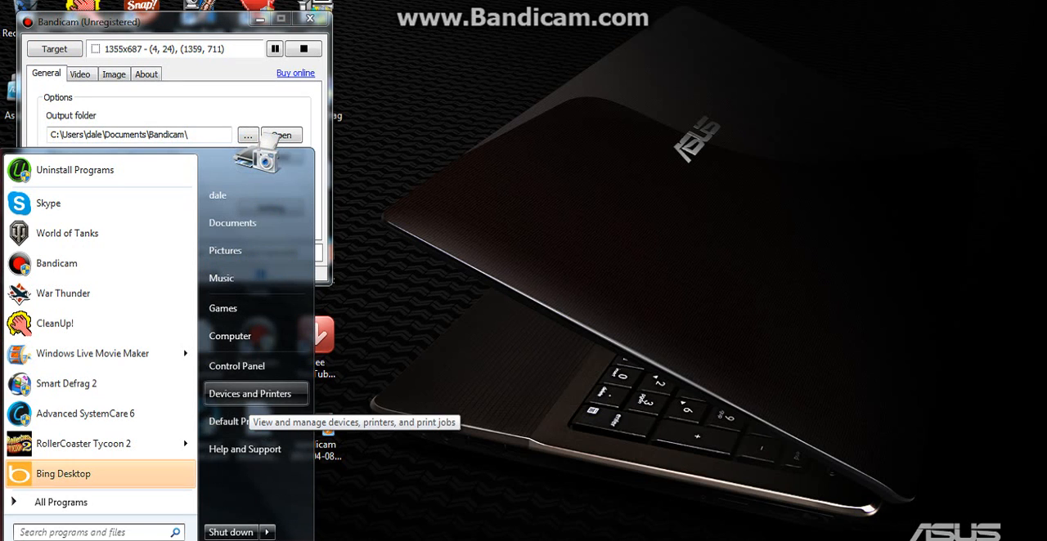
mouse_move(62, 293)
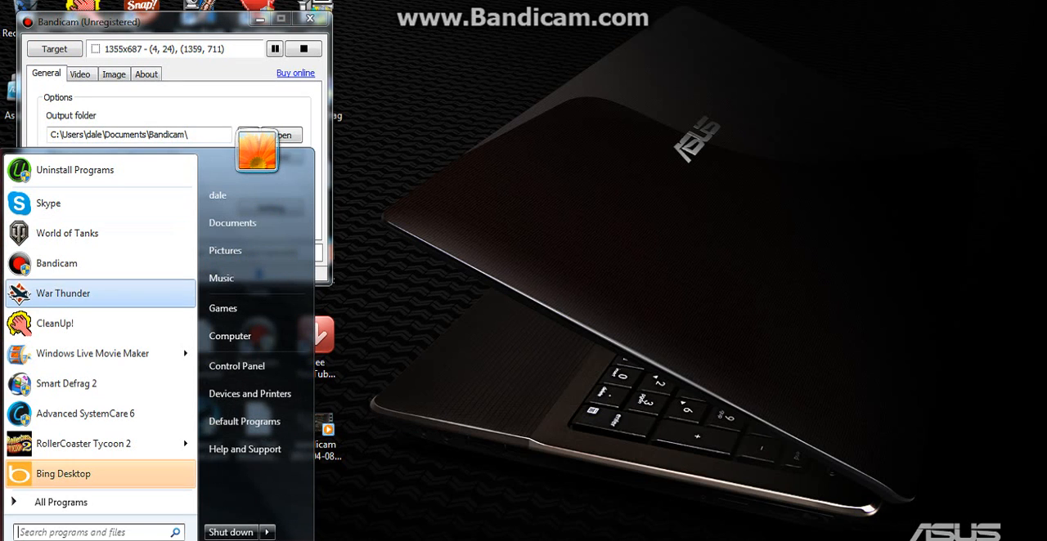
mouse_move(56, 263)
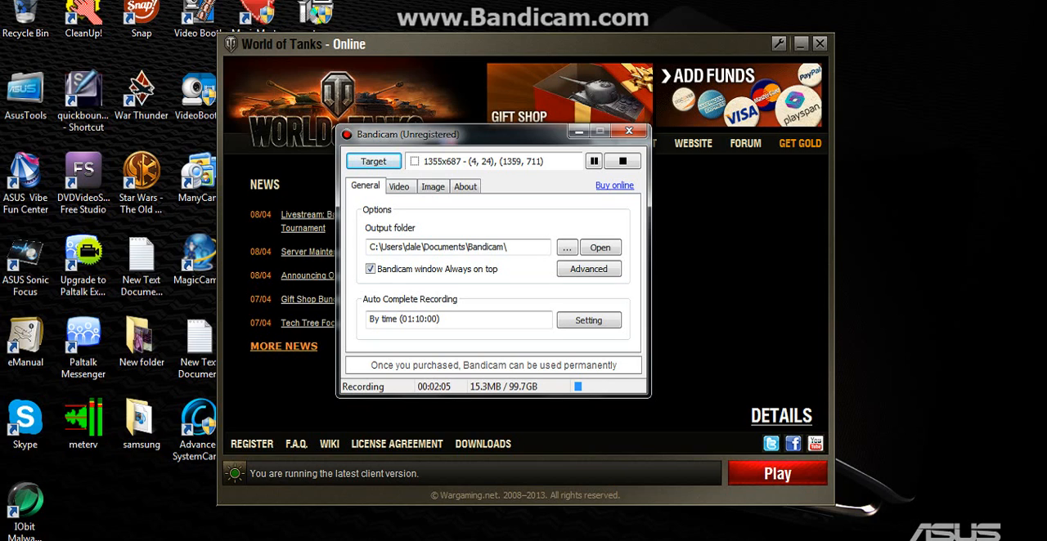
Review the Video and Image settings, ending on the About version and license details
click(399, 186)
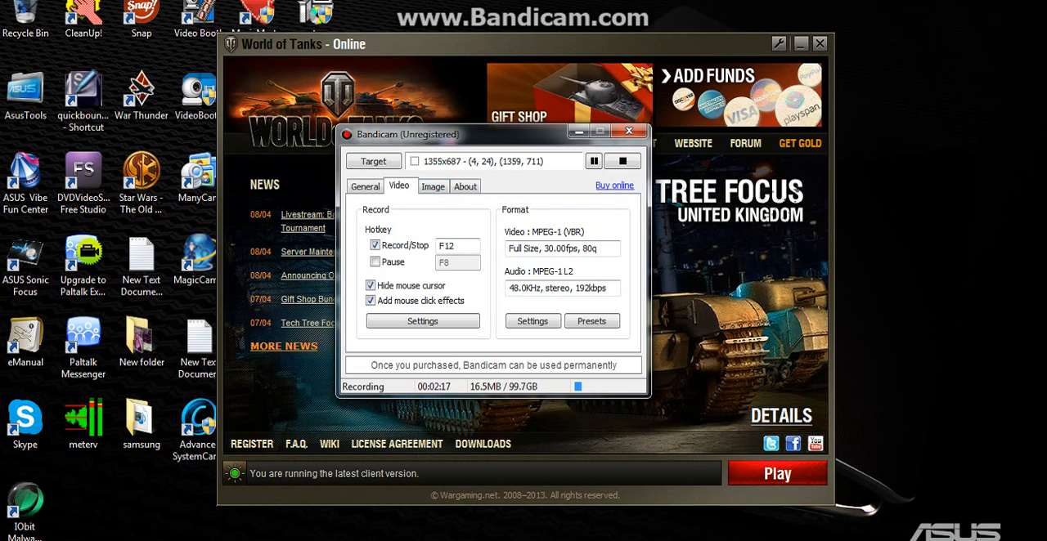
click(432, 186)
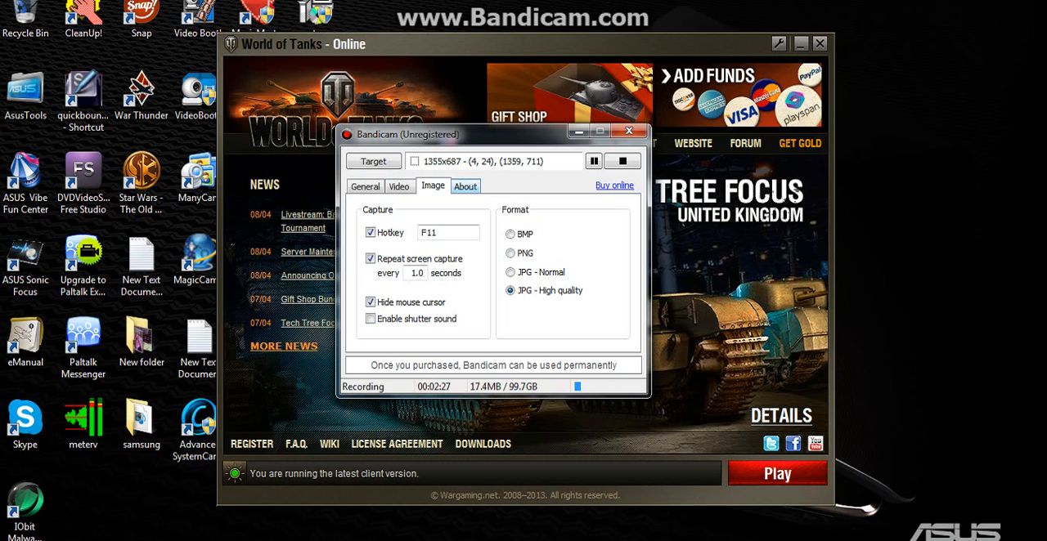
click(465, 185)
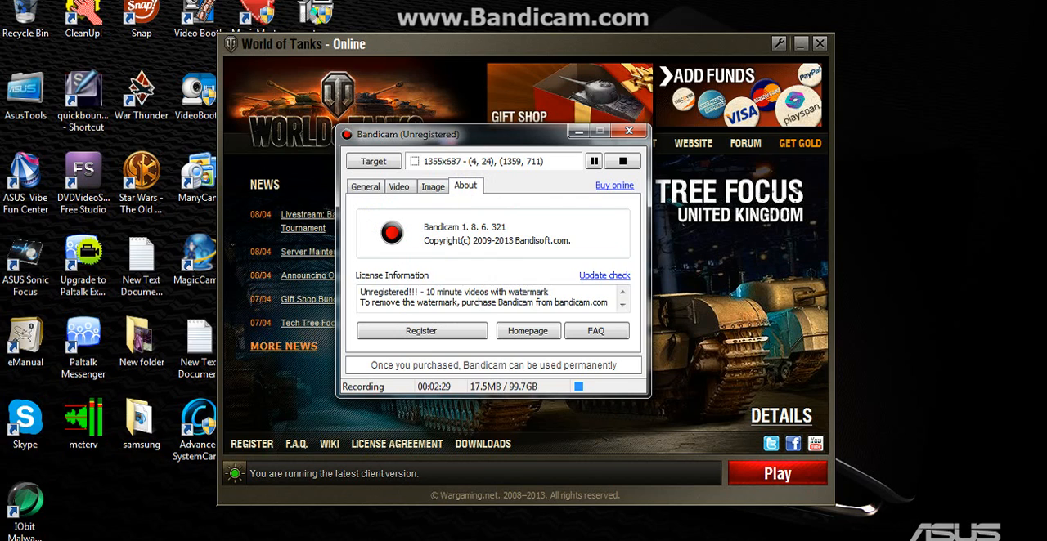